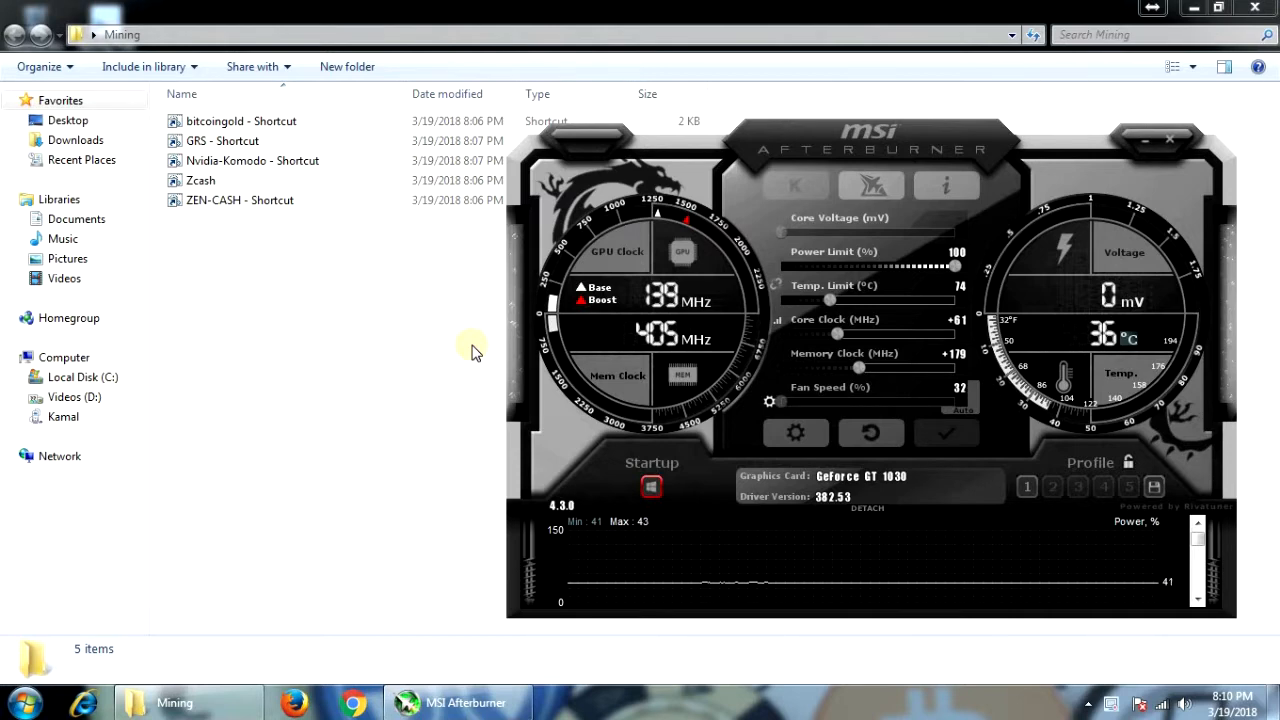
mouse_move(300, 318)
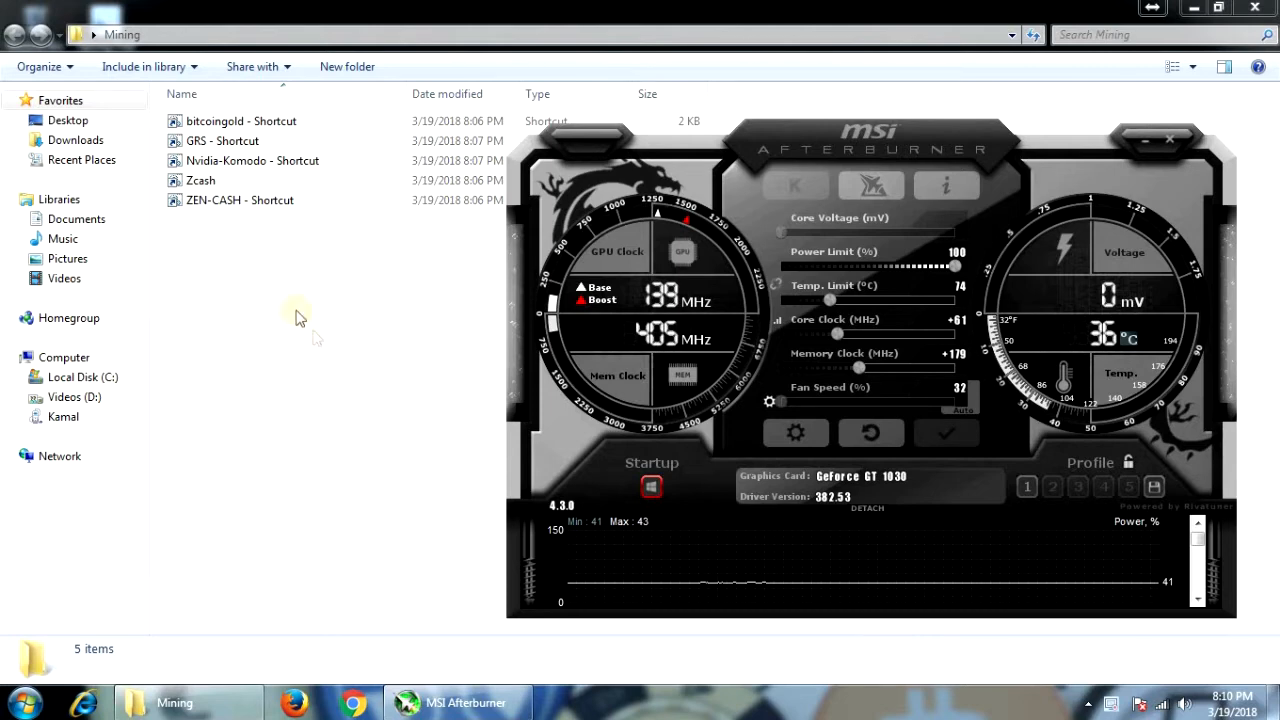
mouse_move(218, 122)
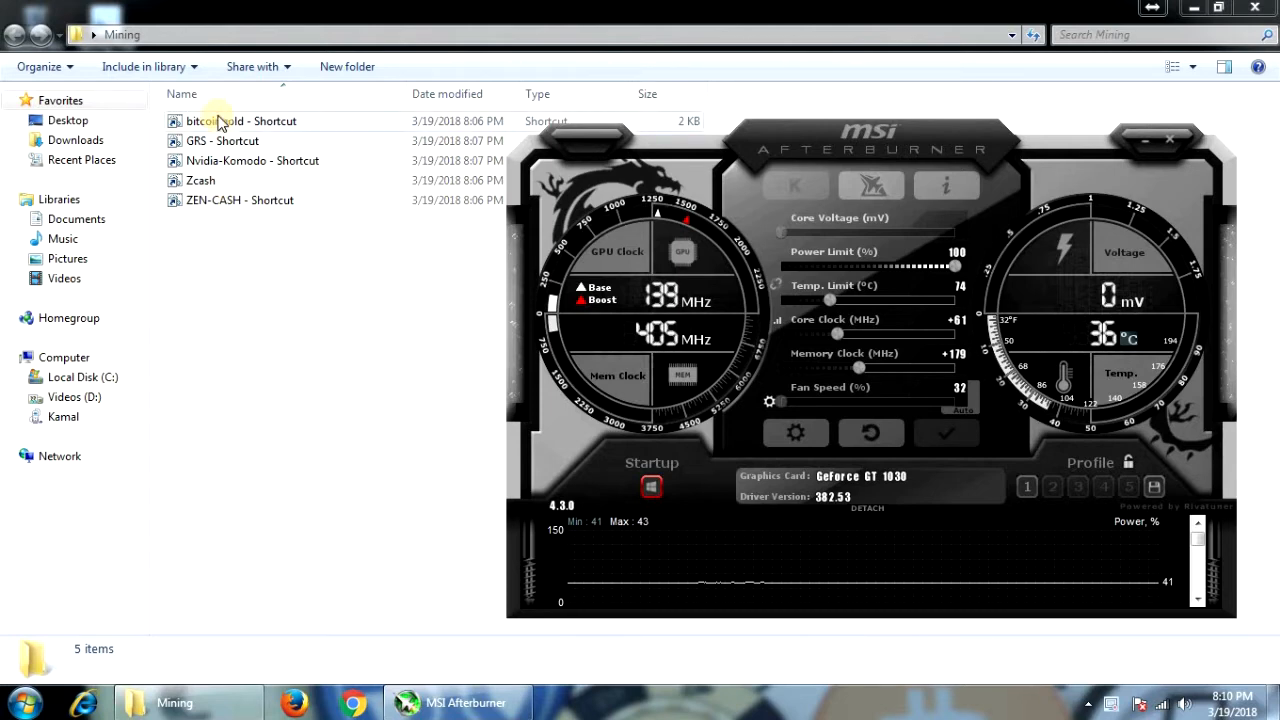
- Launch the bitcoingold miner from the Mining folder so it connects to the pool on the GT 1030
double_click(240, 122)
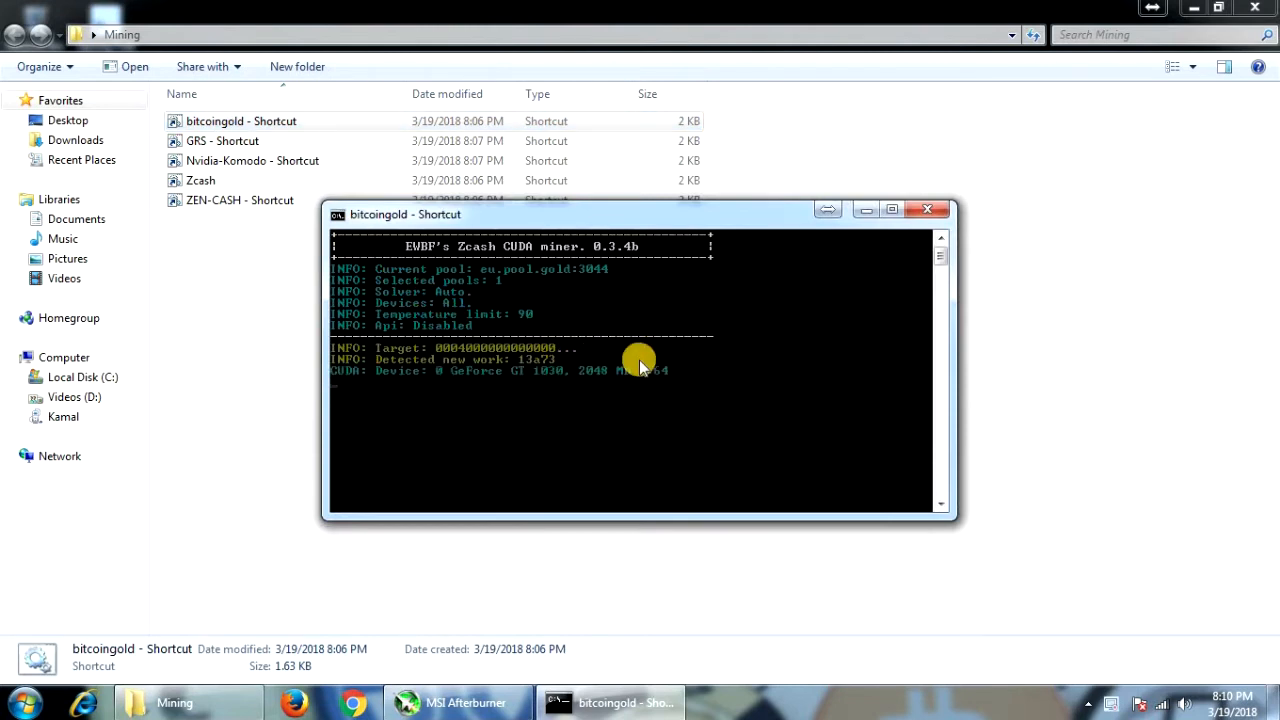
mouse_move(670, 376)
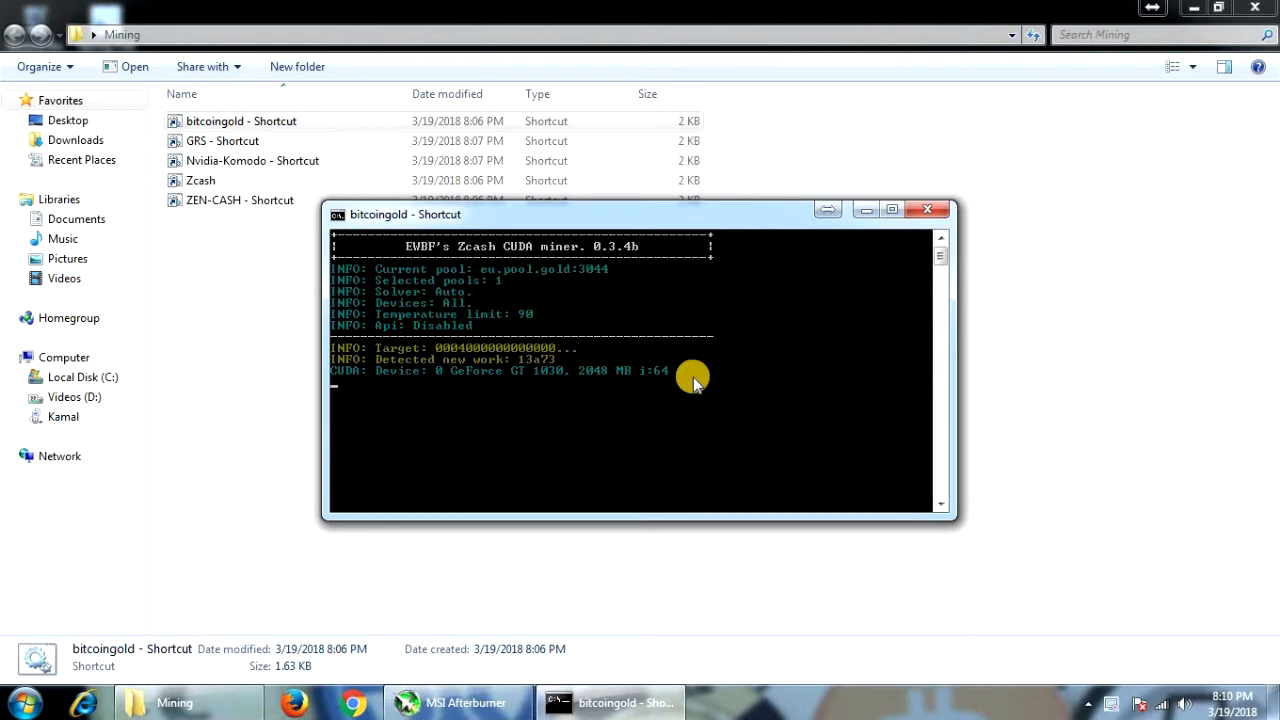
mouse_move(676, 404)
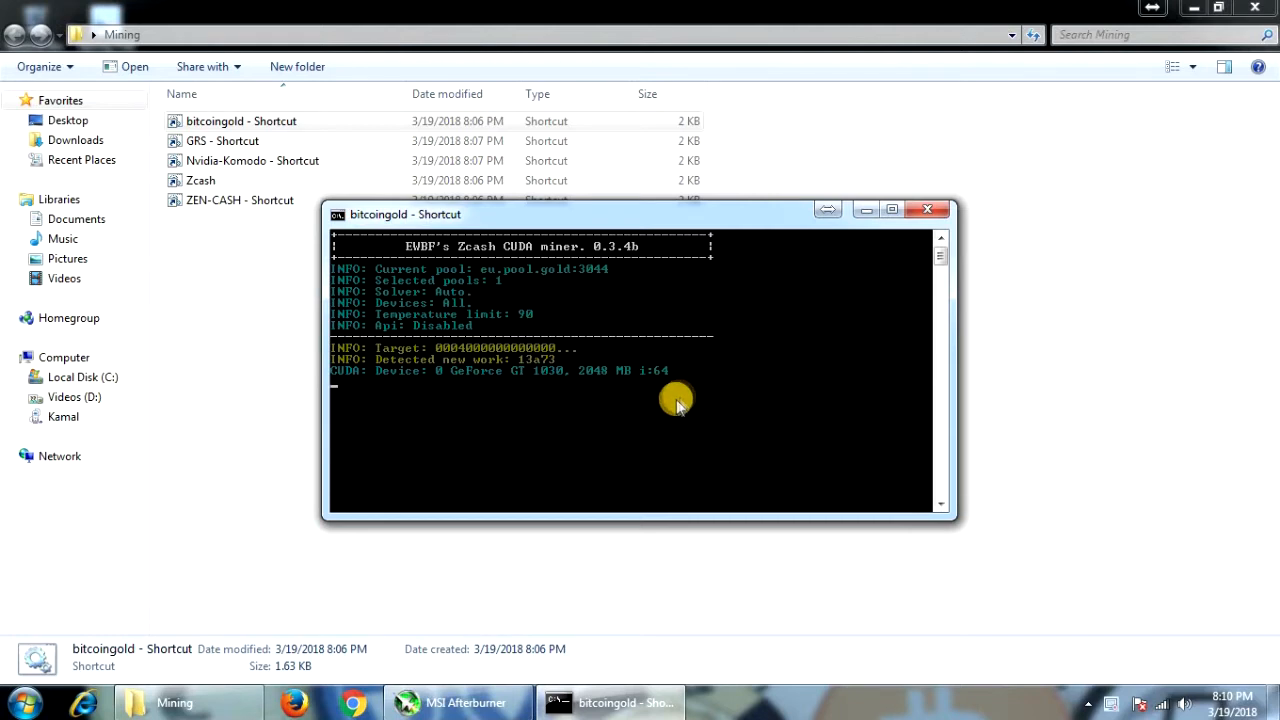
mouse_move(456, 702)
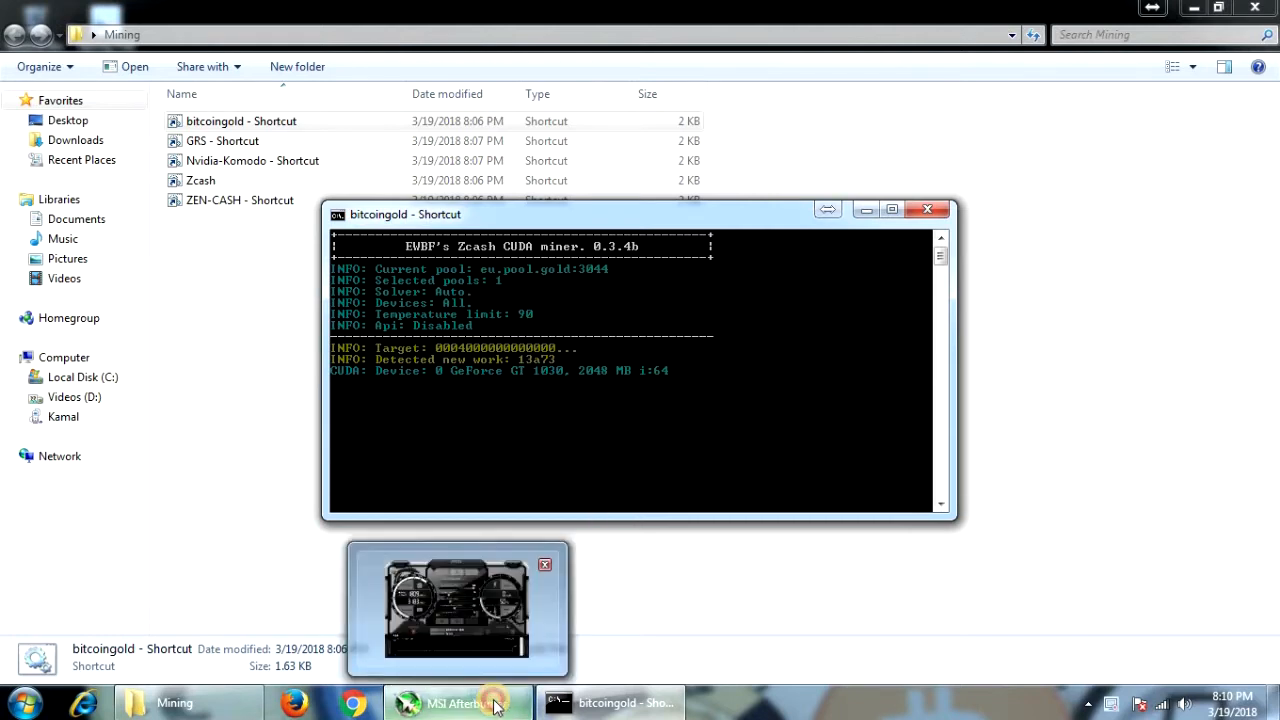
- Watch the GT 1030's clocks and temperature in MSI Afterburner, then close the bitcoingold miner at 64 Sol/s
click(456, 608)
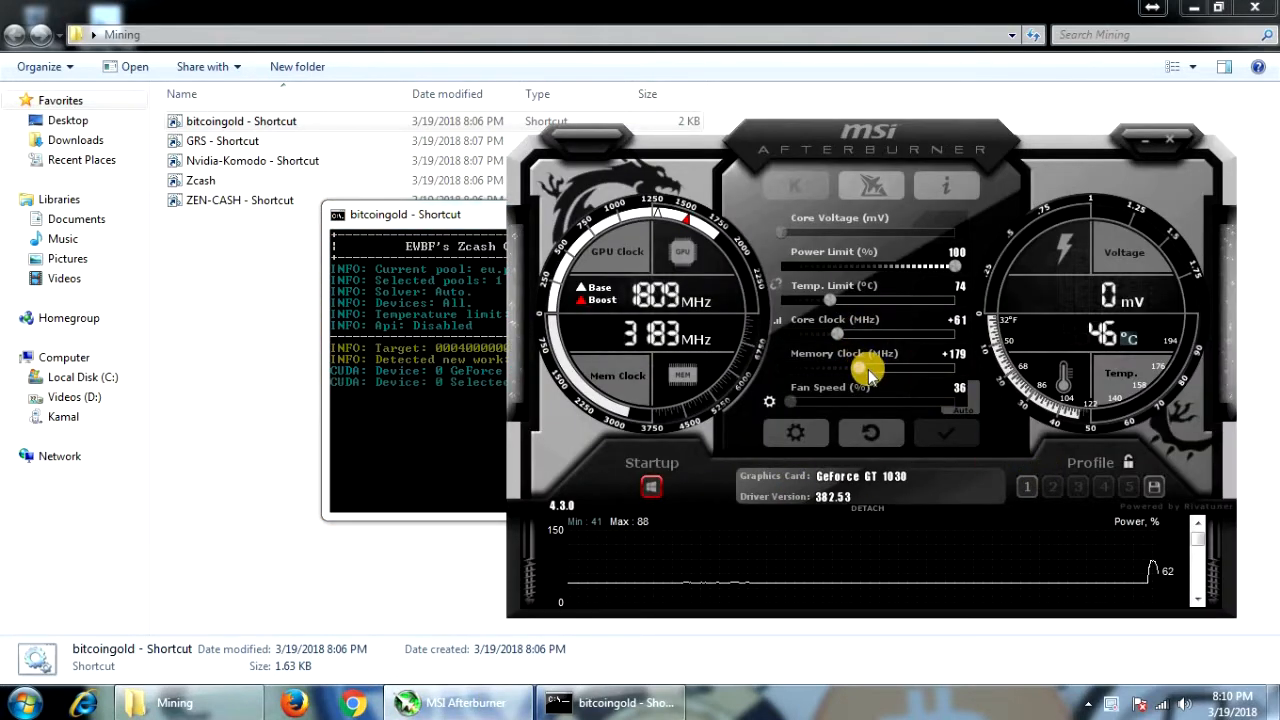
mouse_move(708, 170)
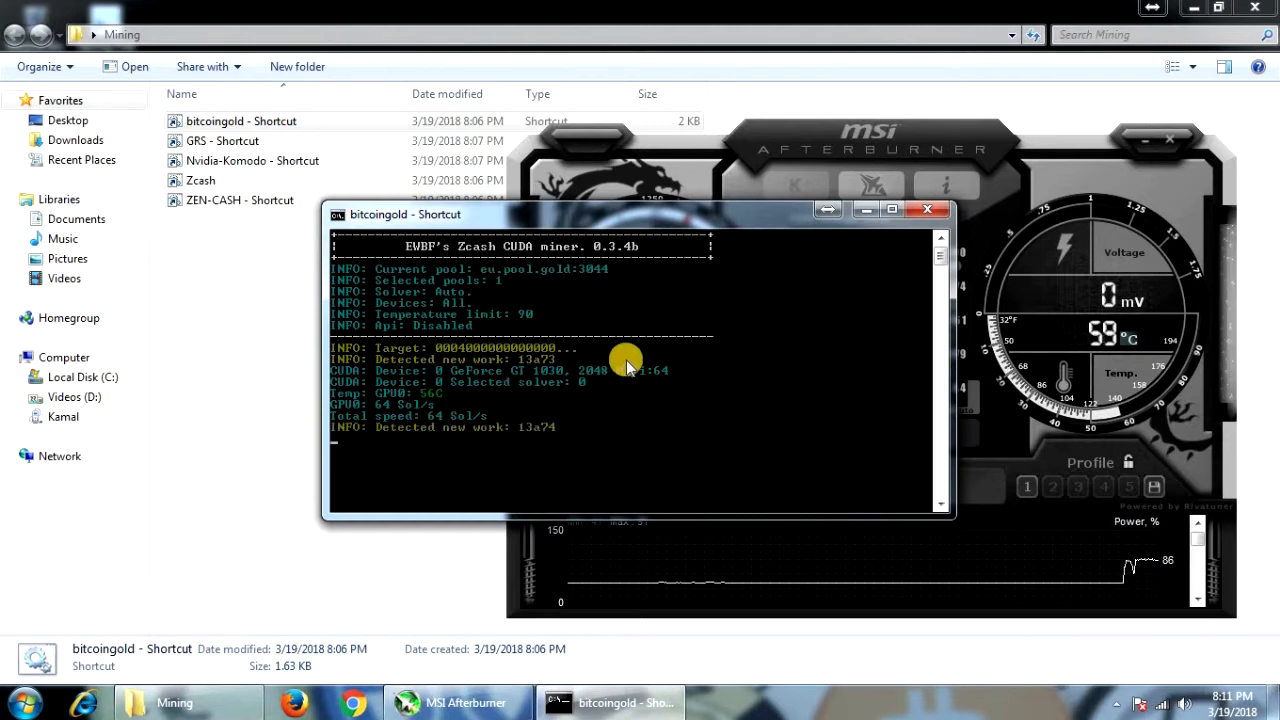
mouse_move(930, 210)
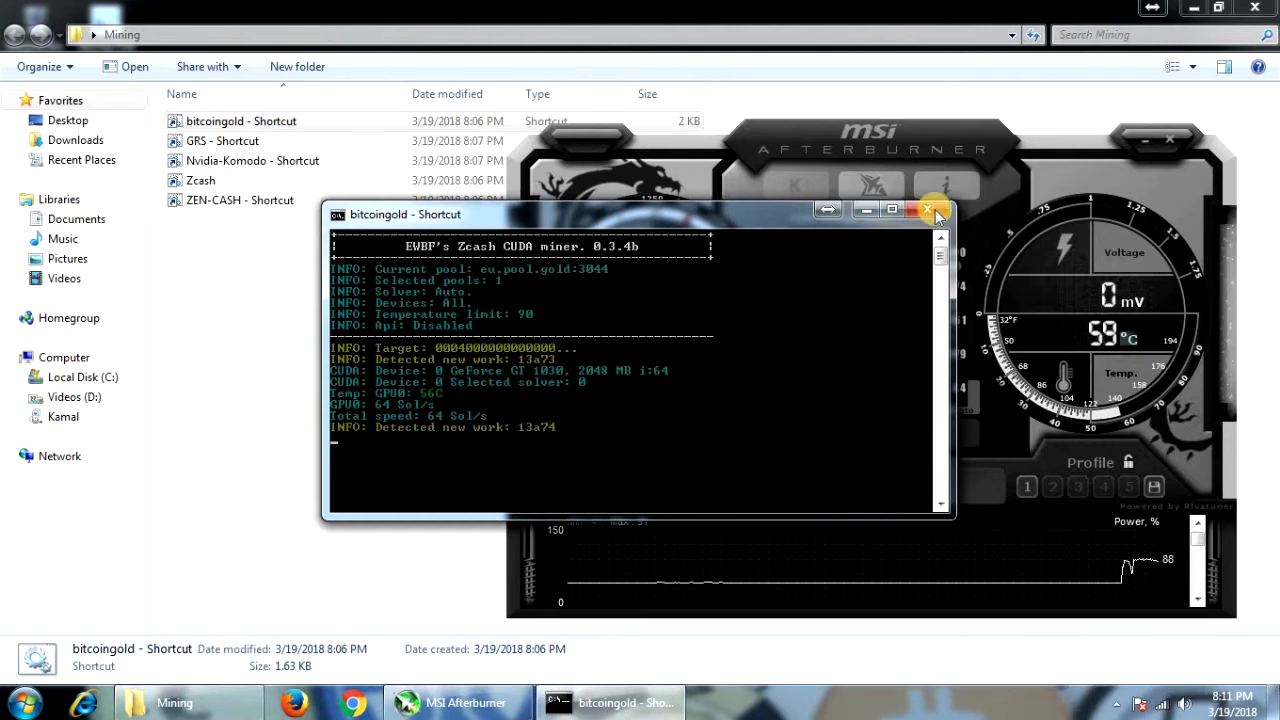
click(928, 210)
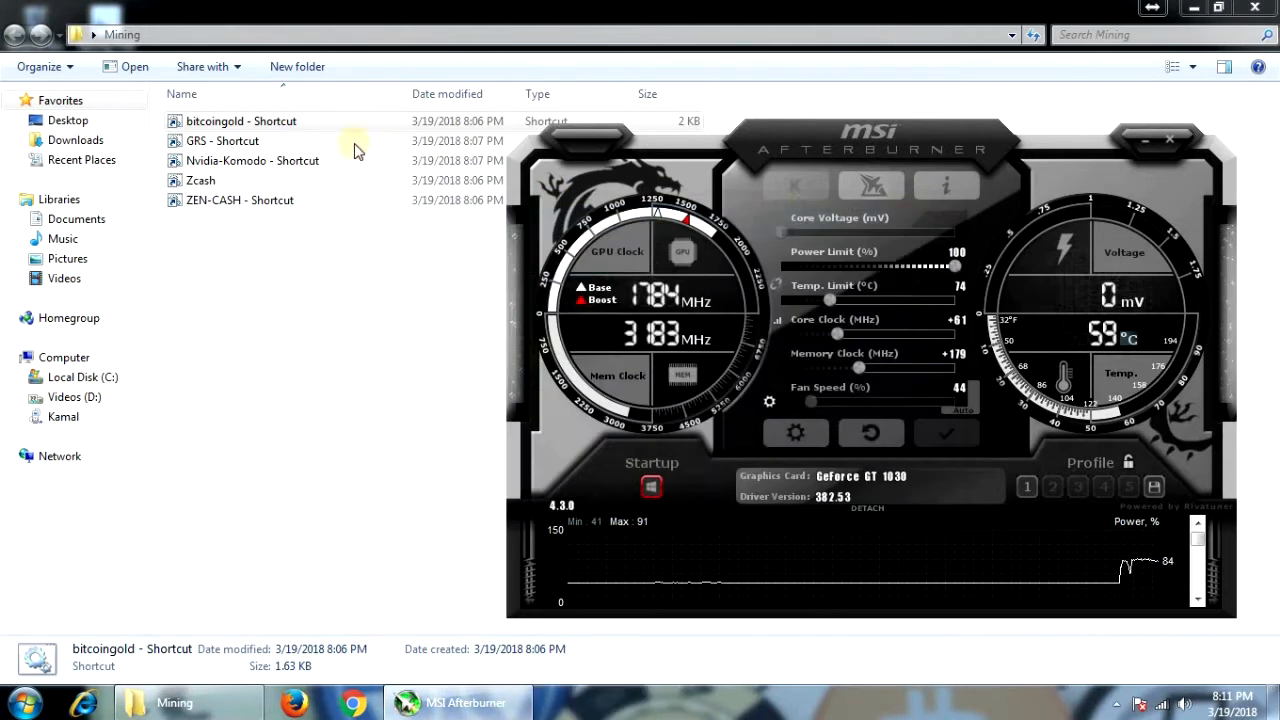
mouse_move(264, 130)
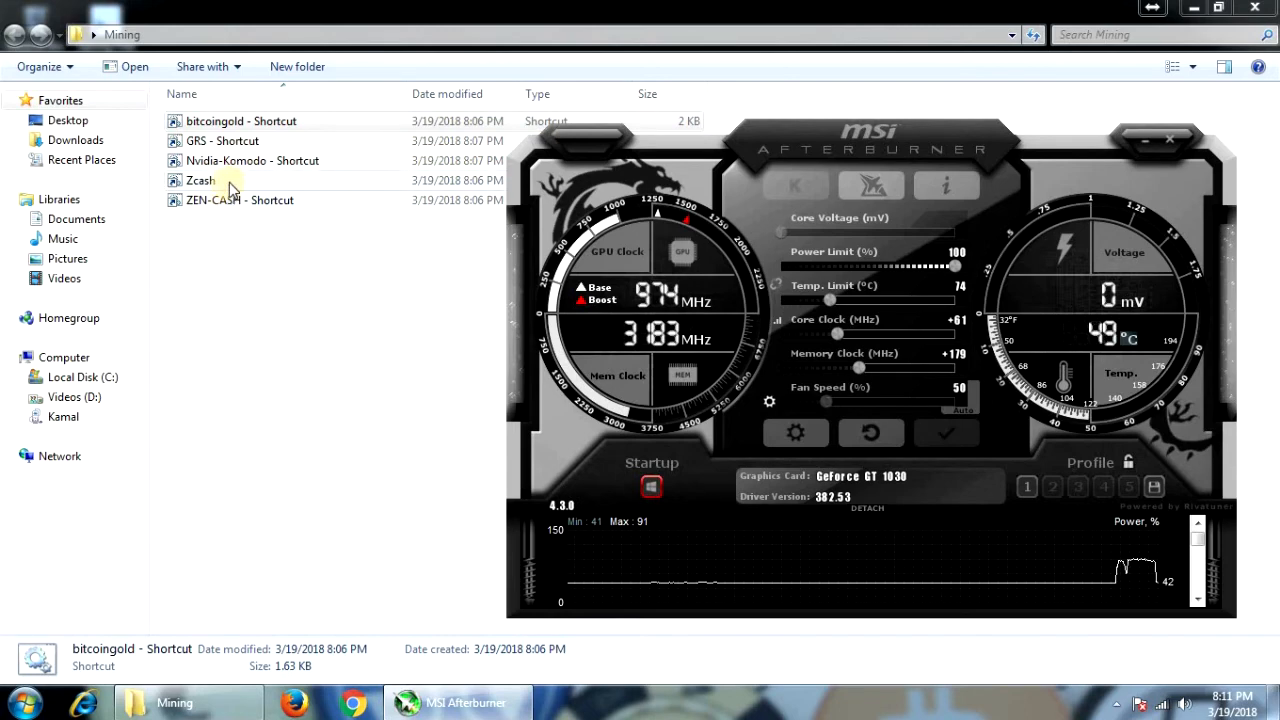
- Run the Zcash miner until it reports about 60-68 Sol/s at 26 W, then close it
double_click(200, 180)
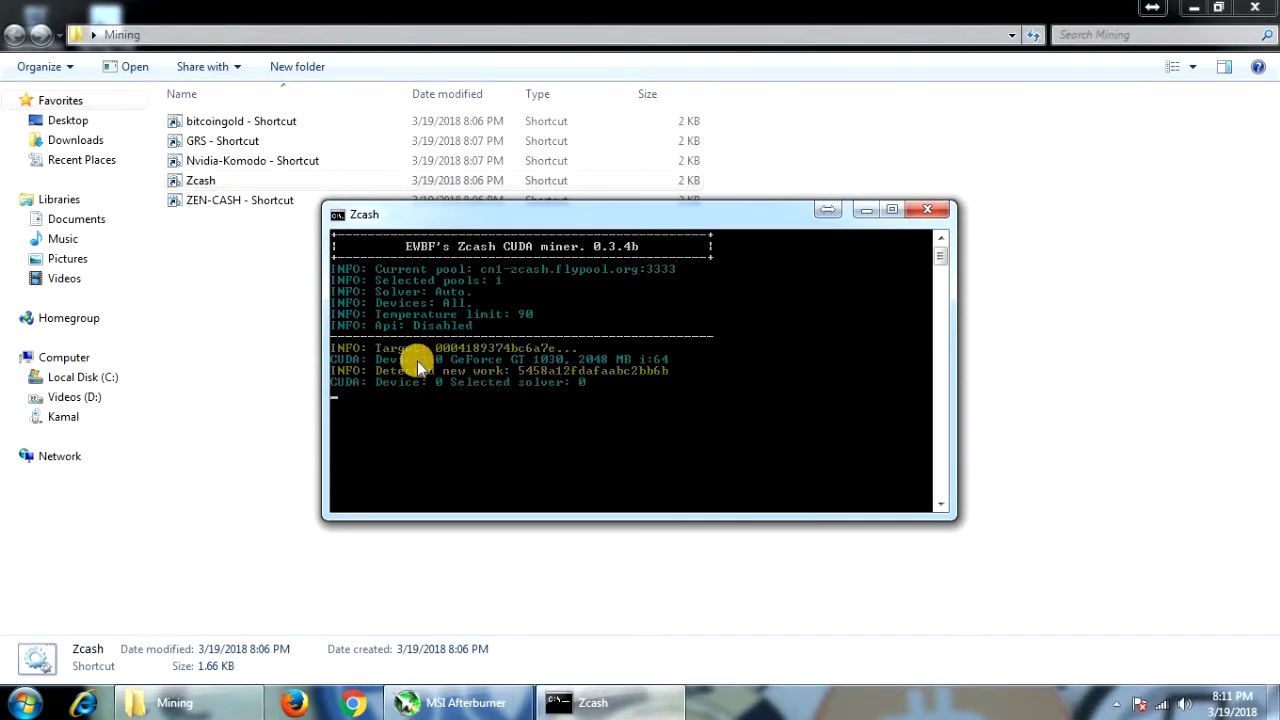
mouse_move(436, 420)
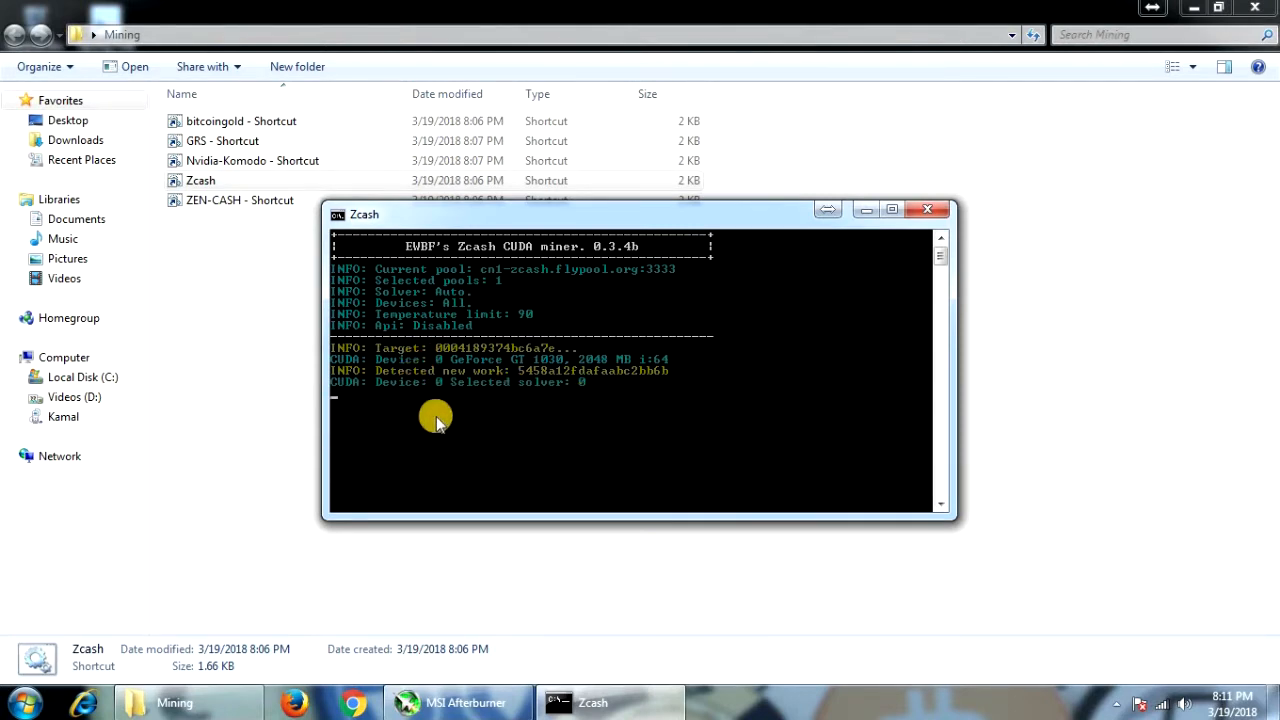
mouse_move(464, 430)
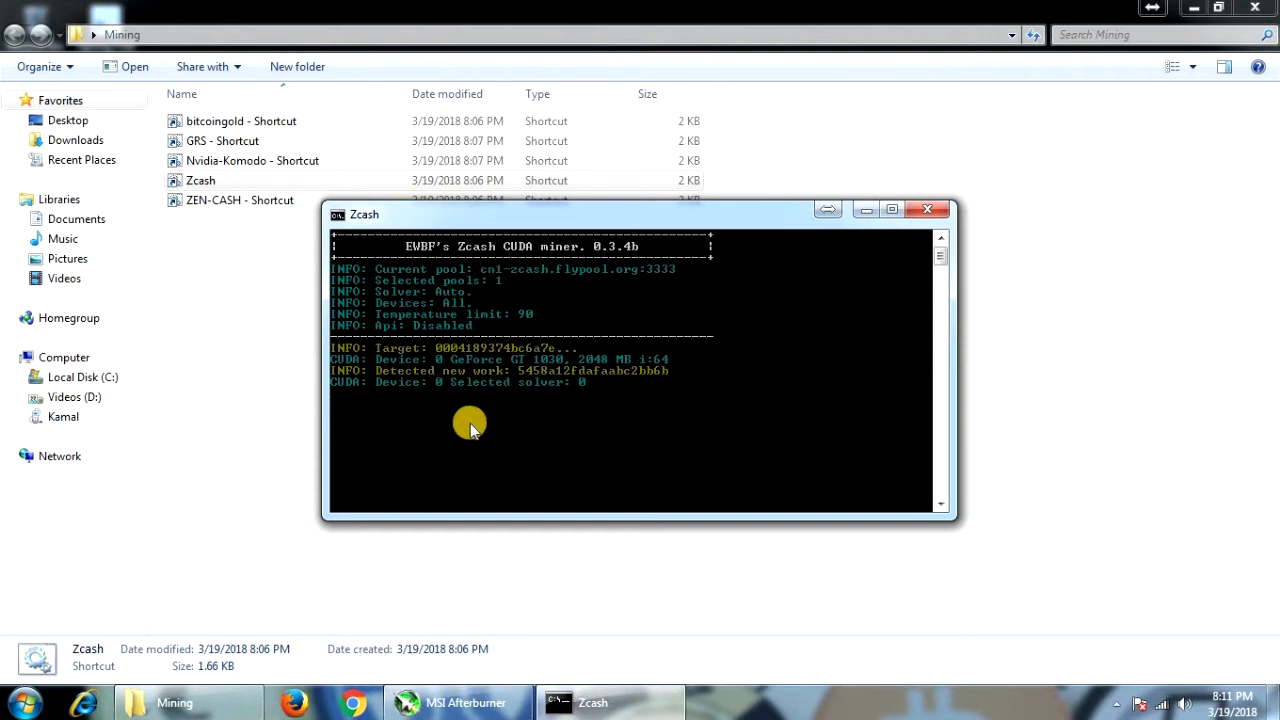
mouse_move(516, 414)
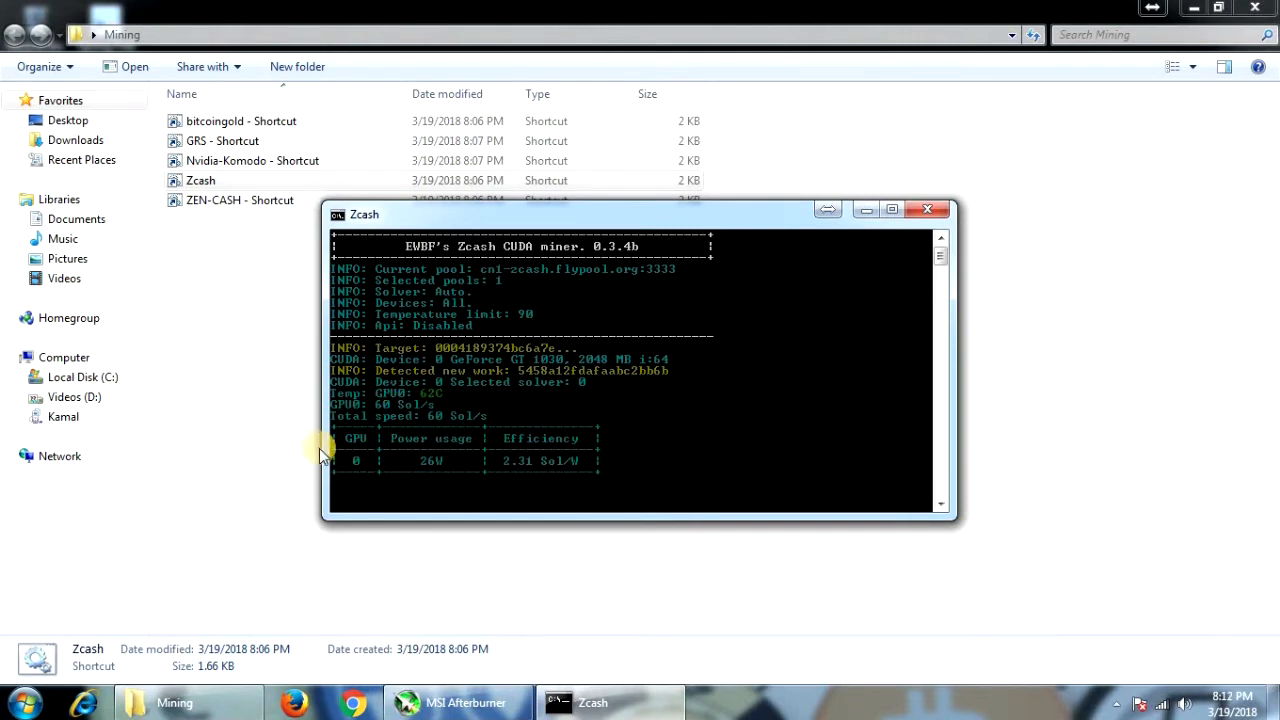
mouse_move(816, 336)
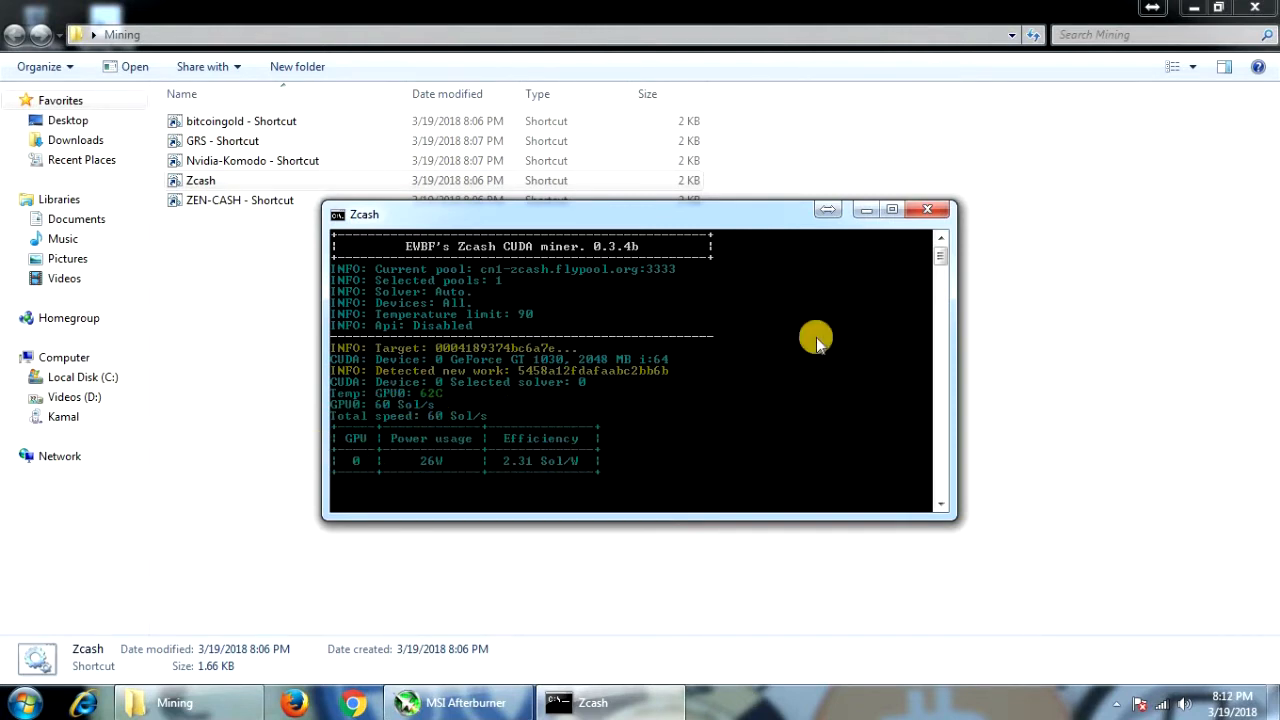
mouse_move(928, 210)
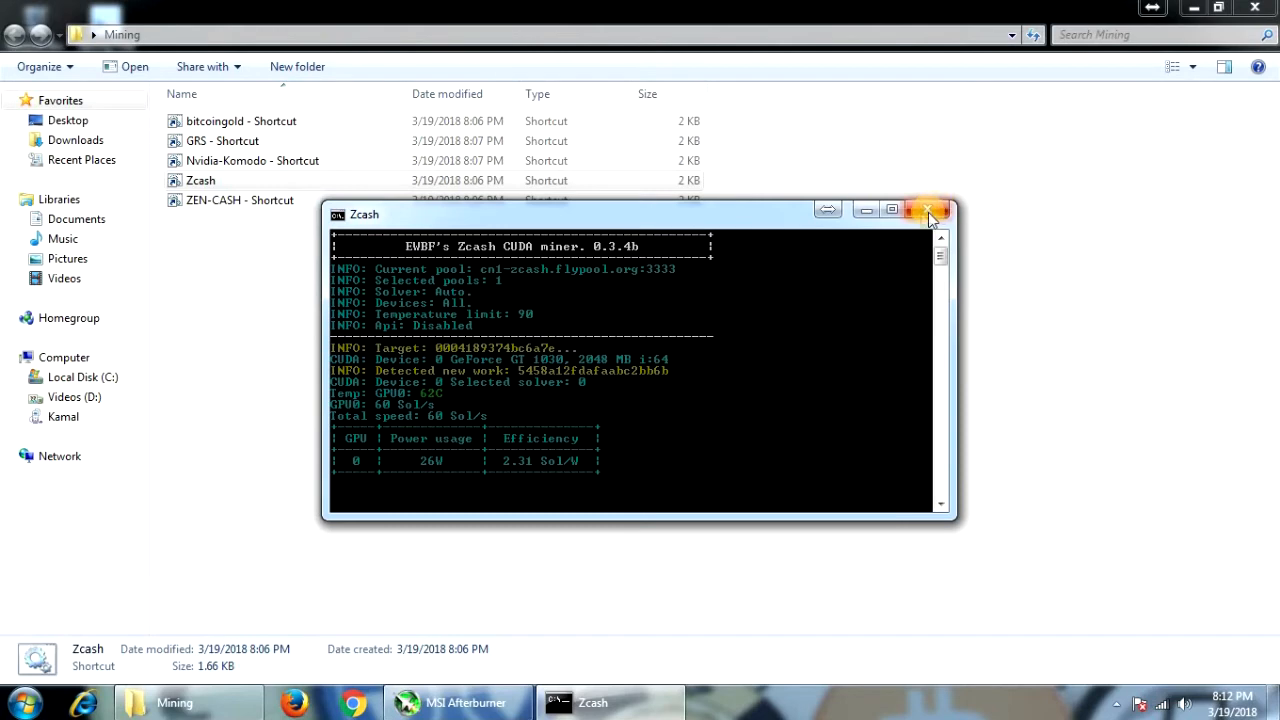
click(928, 210)
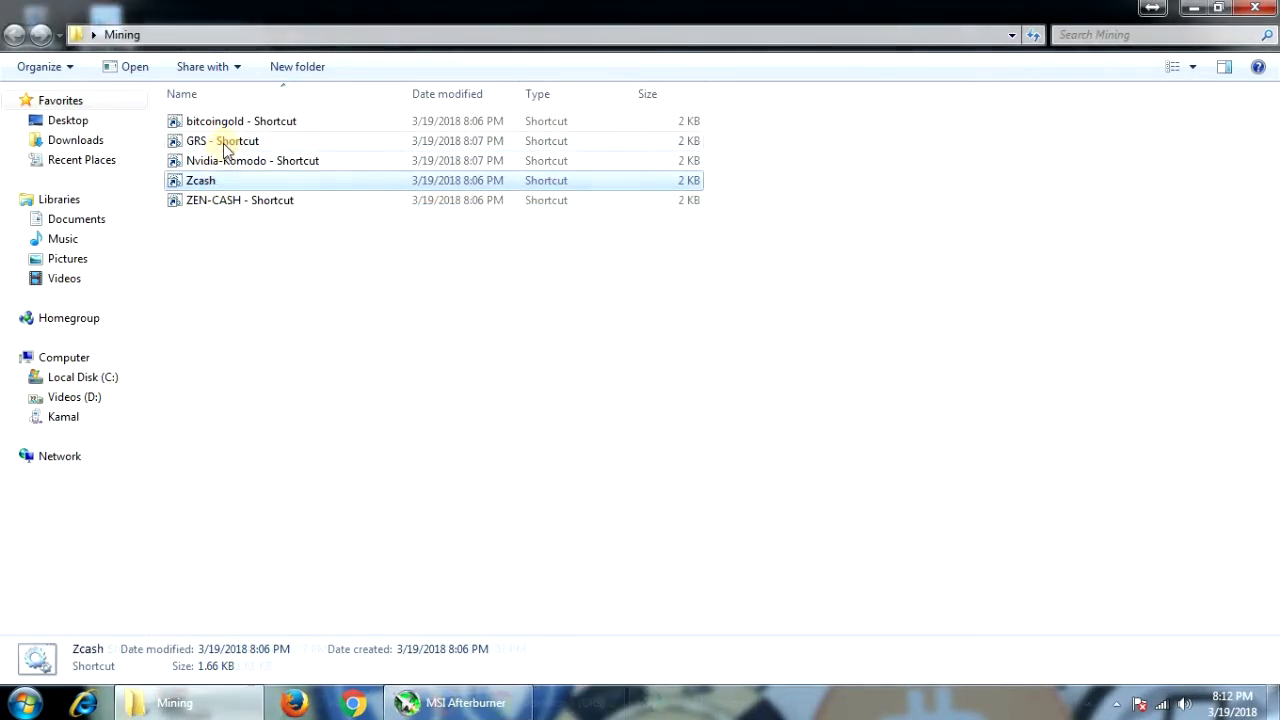
- Launch the GRS shortcut in ccminer with MSI Afterburner showing the GT 1030 stats
double_click(222, 140)
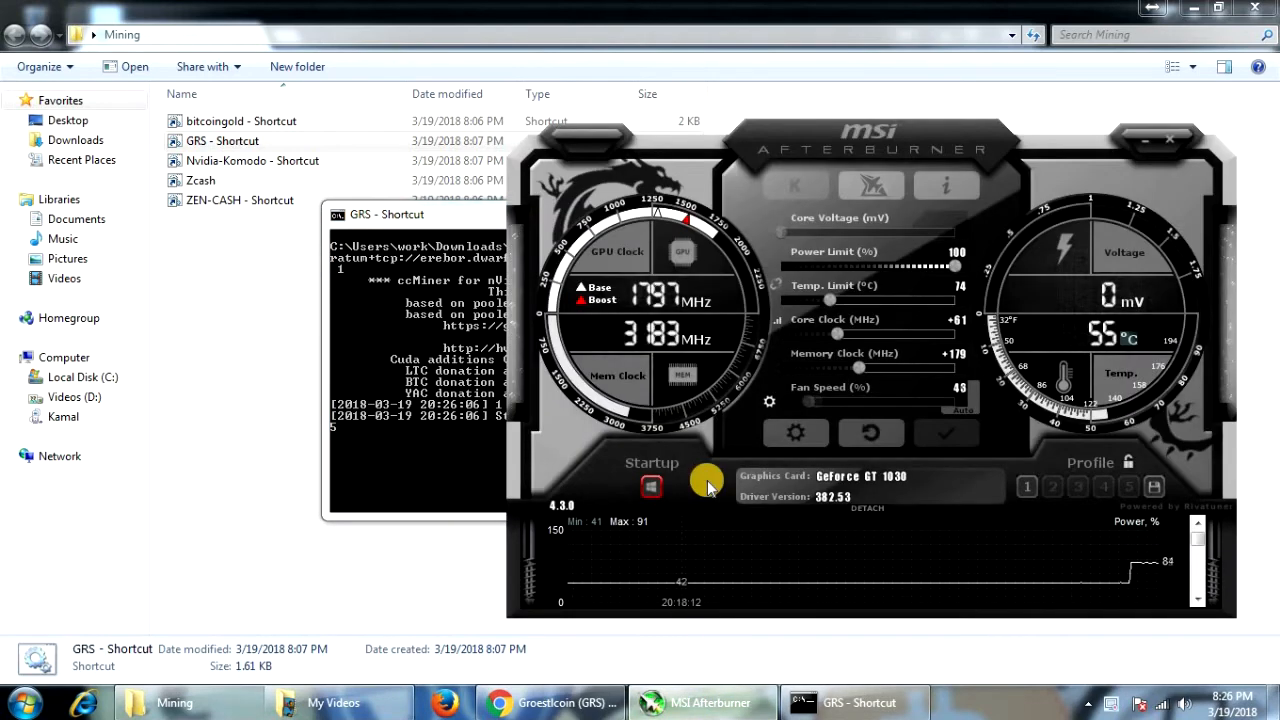
mouse_move(764, 470)
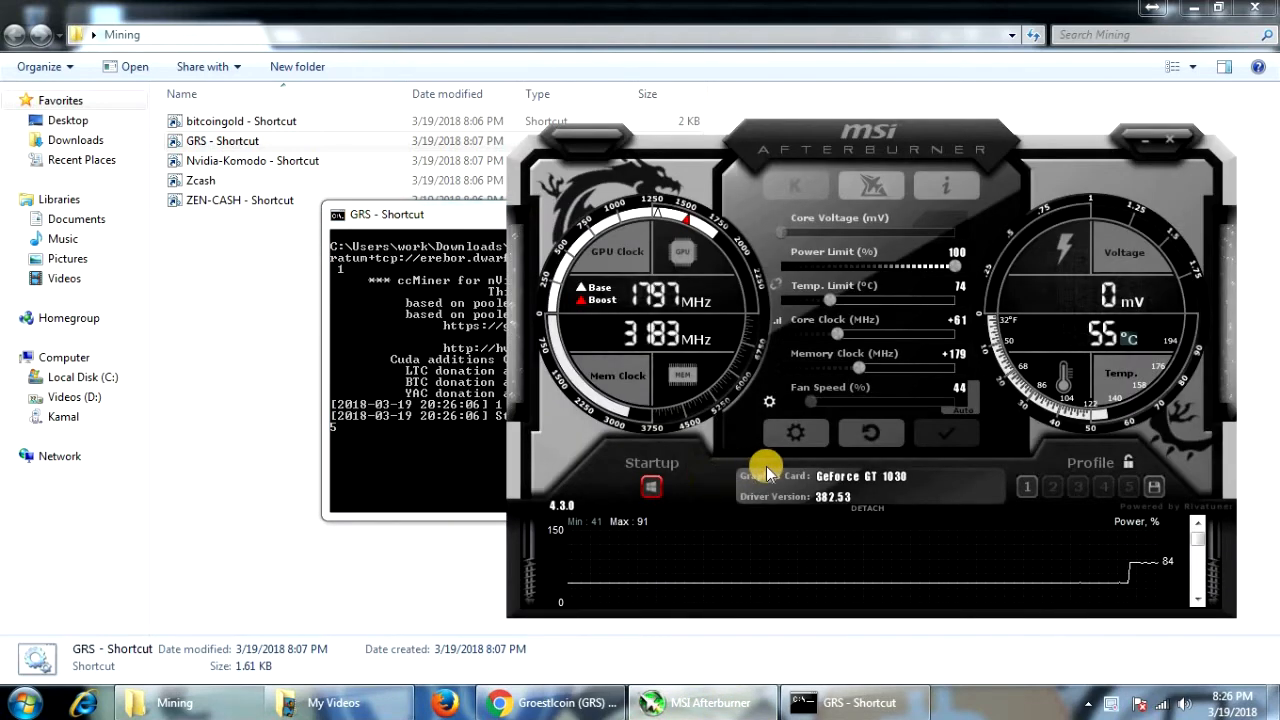